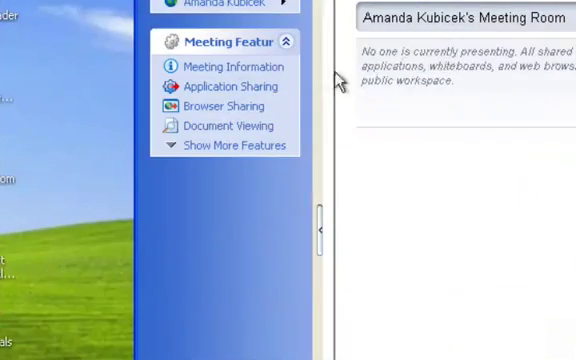
pyautogui.moveTo(228, 86)
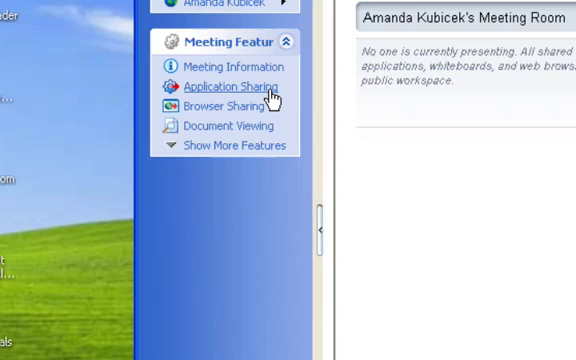
# Step: Start Application Sharing from Meeting Features and pick the Microsoft Excel workbook to share
pyautogui.click(227, 84)
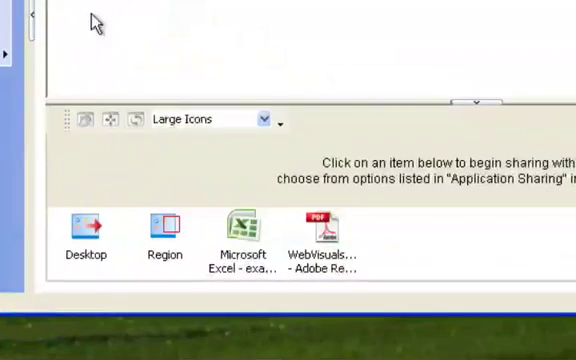
pyautogui.moveTo(405, 231)
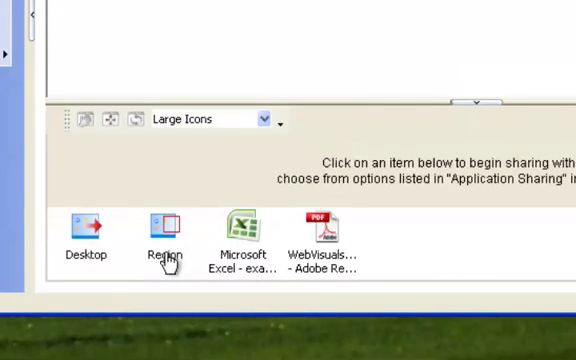
pyautogui.click(240, 228)
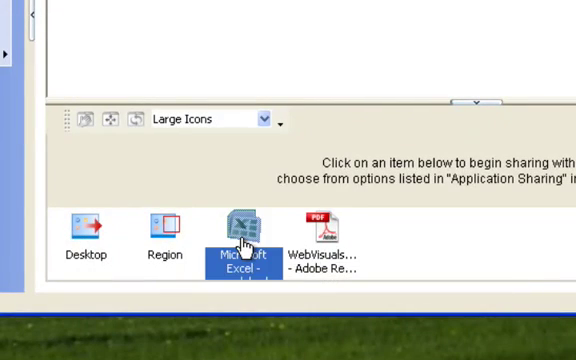